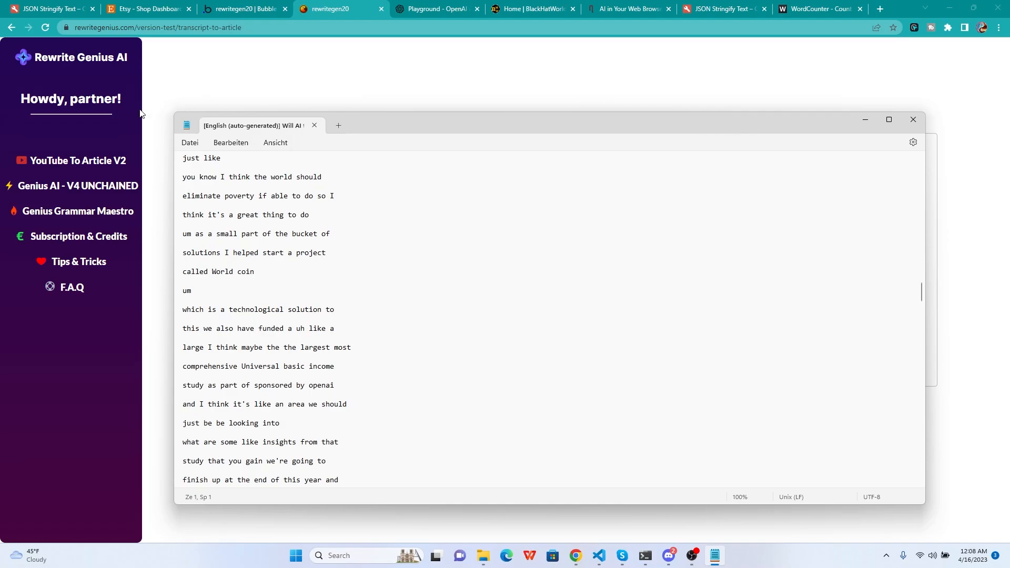
Scroll through the WordCounter result and switch between the open browser tabs.
scroll("up", 3)
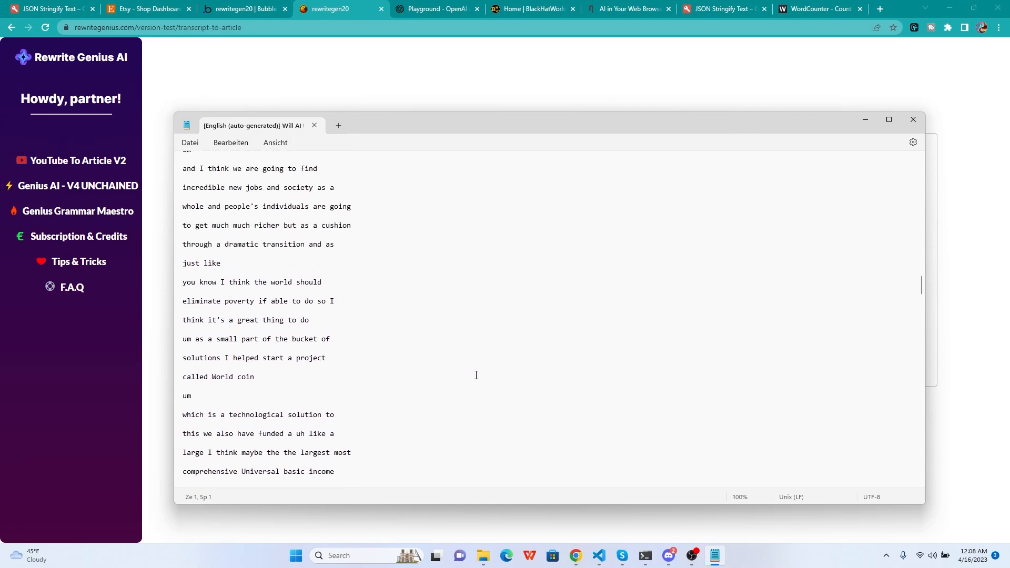
scroll("down", 3)
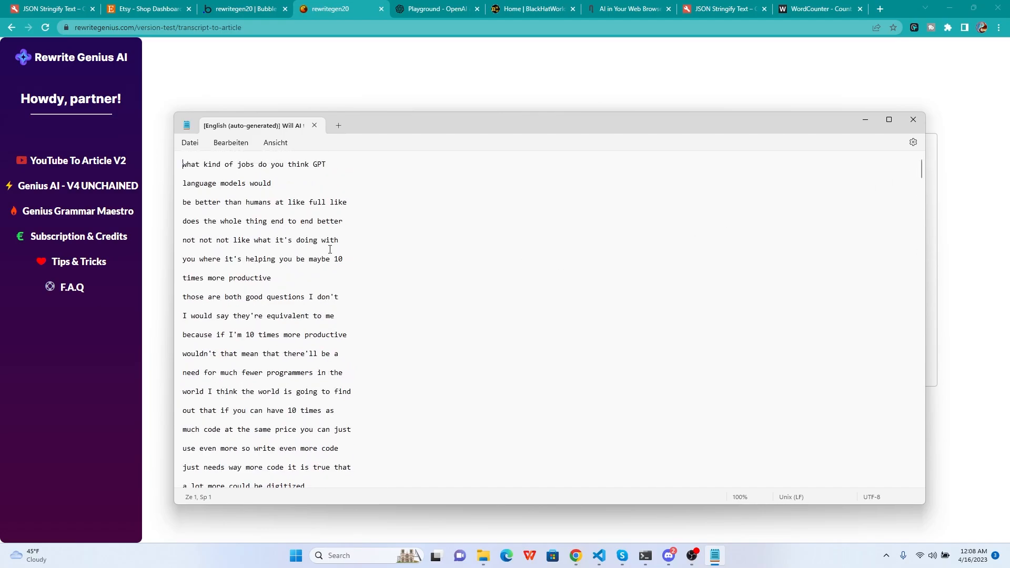
scroll("down", 3)
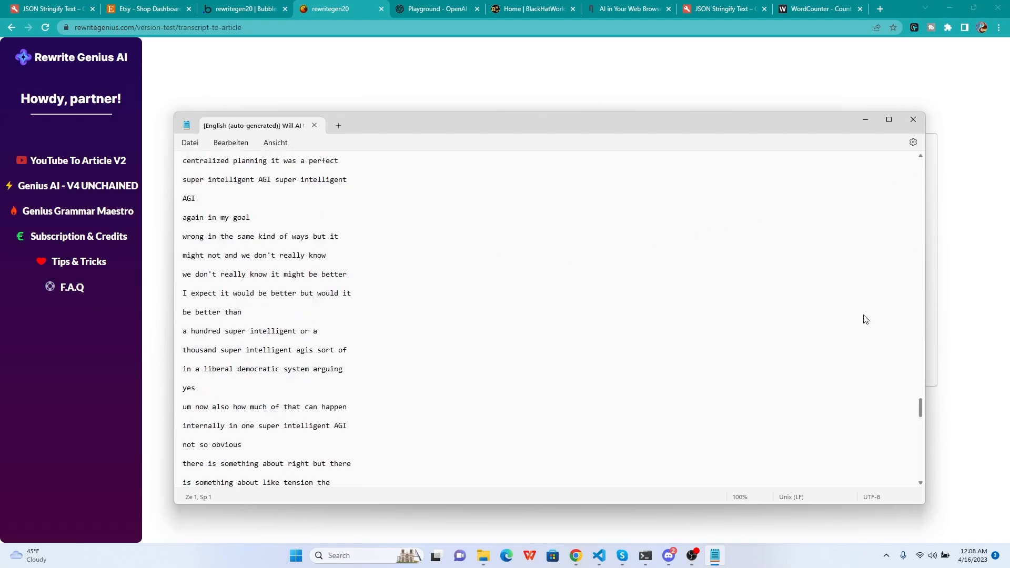
scroll("down", 3)
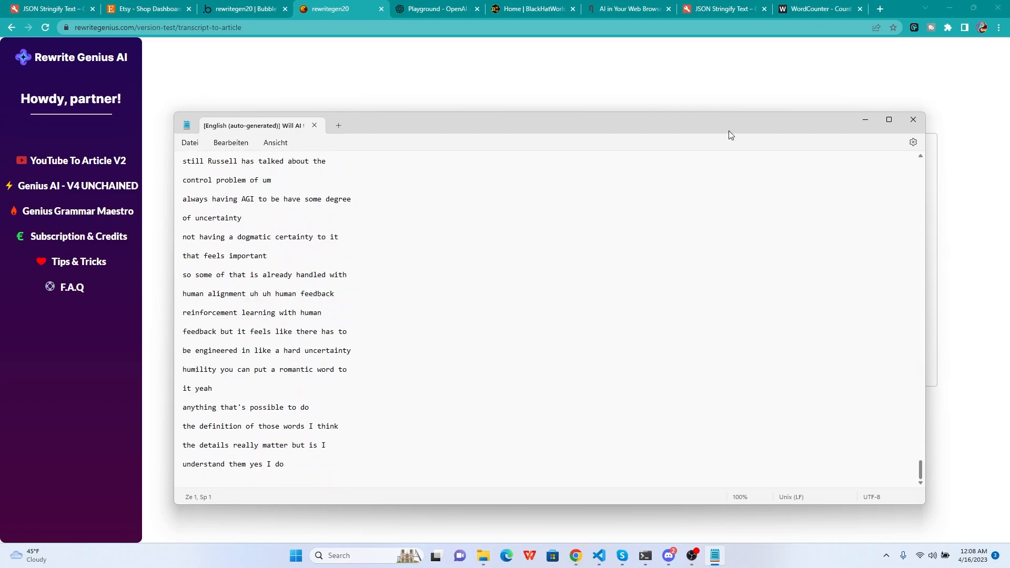
left_click(625, 8)
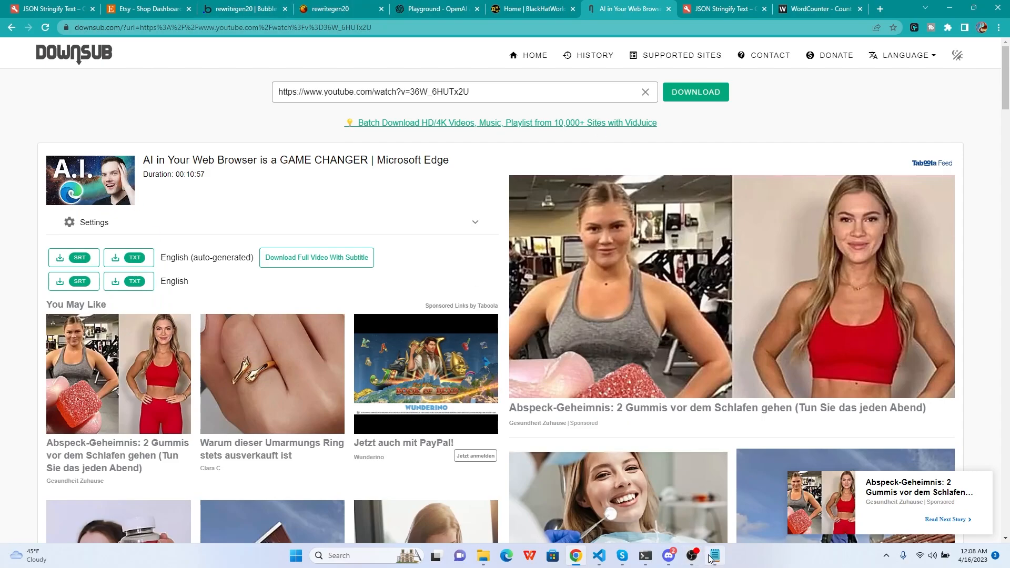
left_click(335, 8)
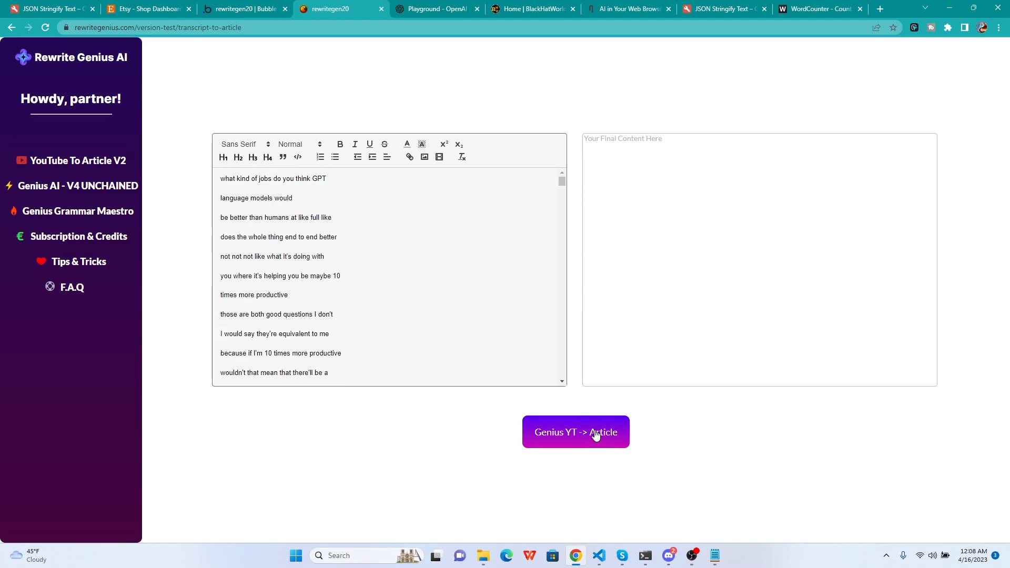
mouse_move(780, 434)
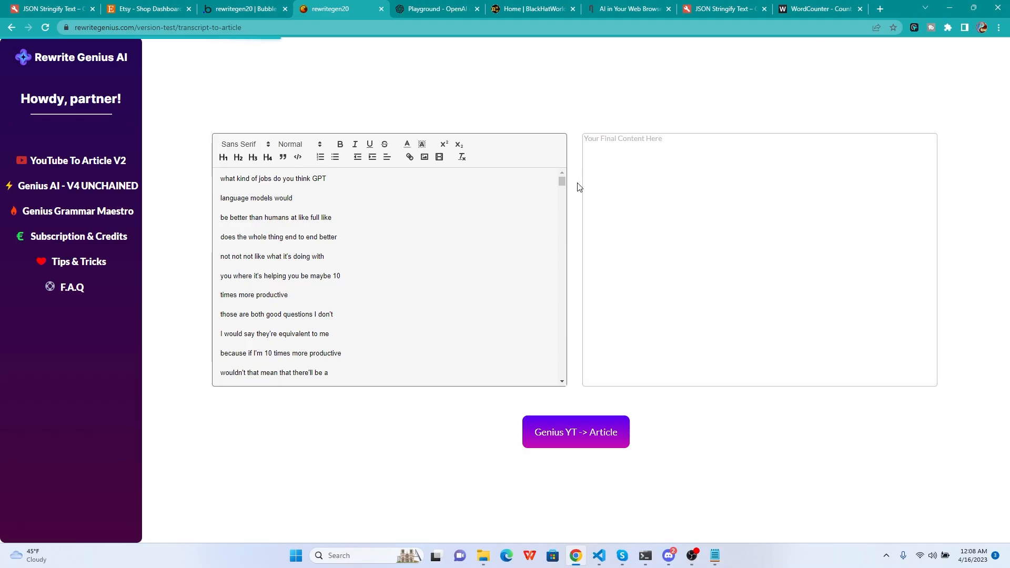
scroll("down", 3)
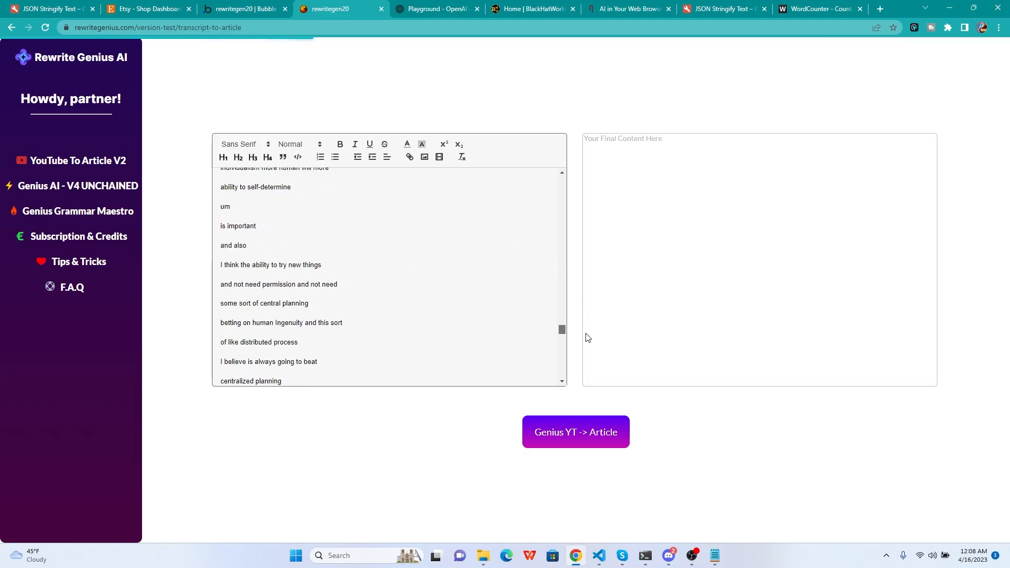
scroll("up", 3)
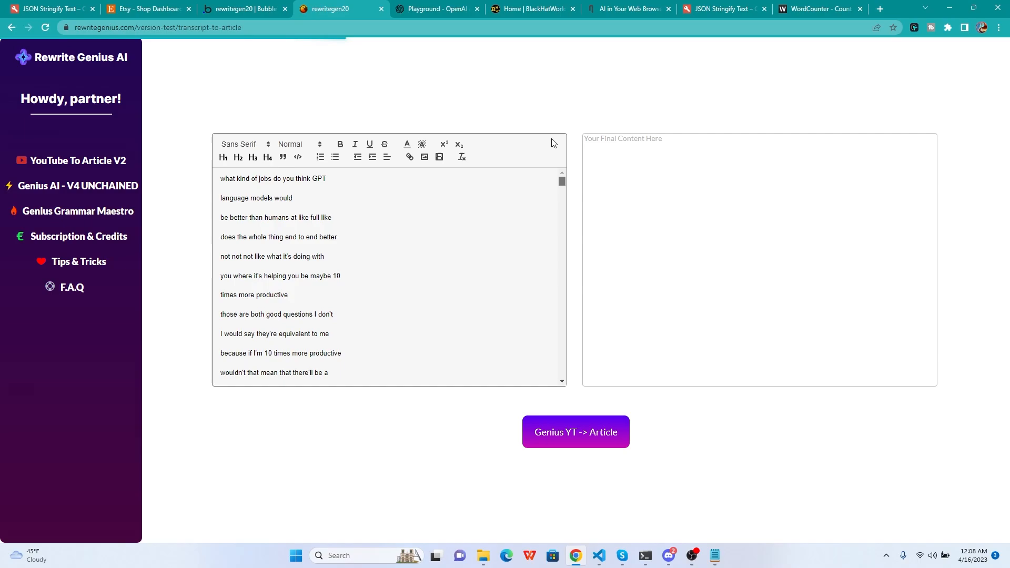
mouse_move(510, 77)
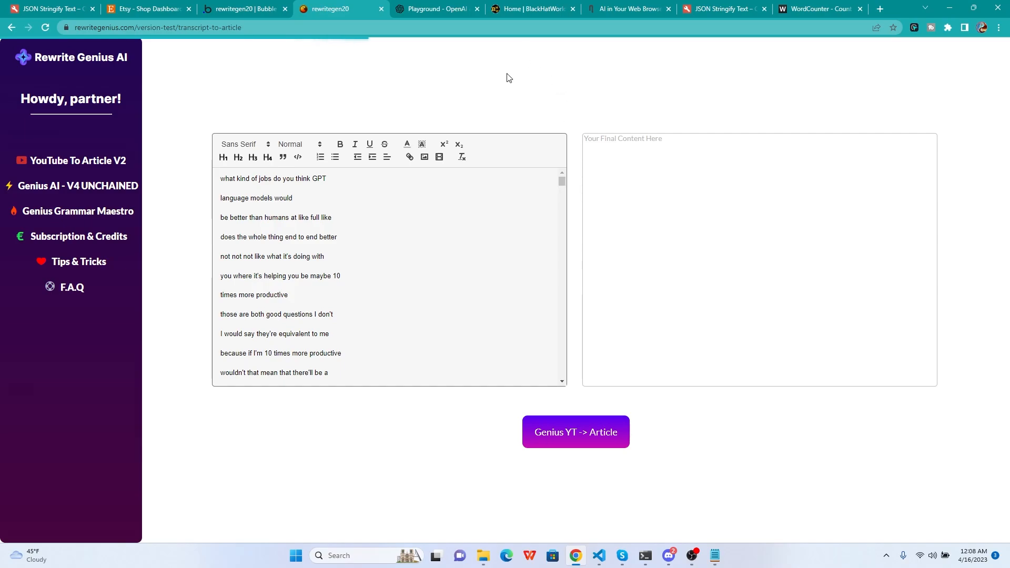
mouse_move(461, 231)
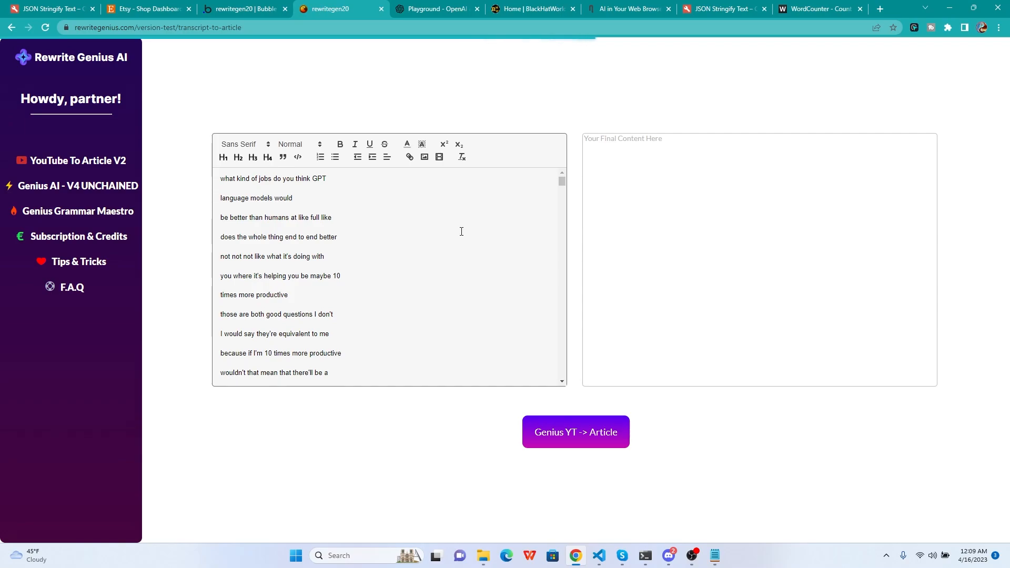
mouse_move(565, 208)
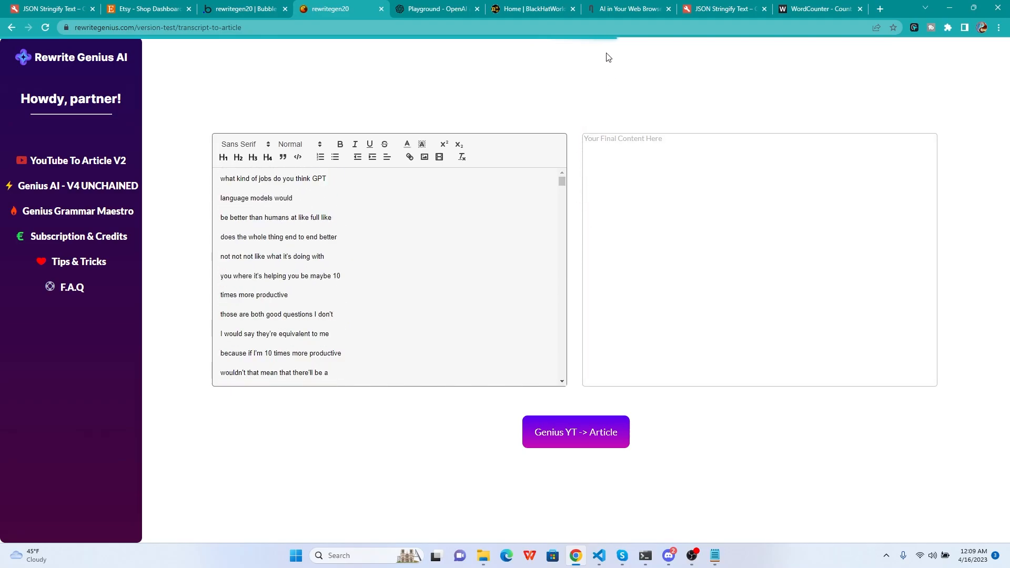
mouse_move(625, 65)
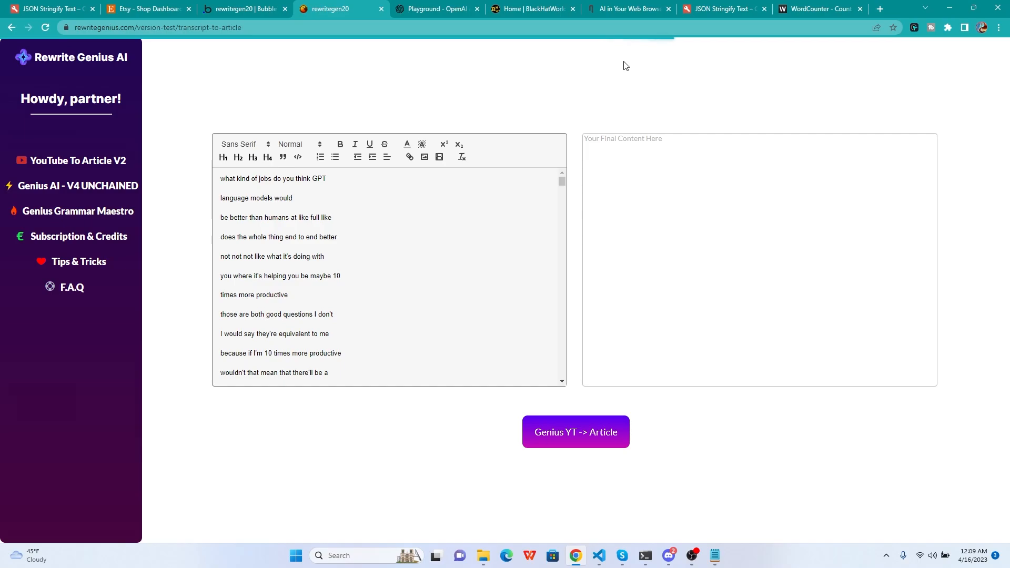
mouse_move(644, 406)
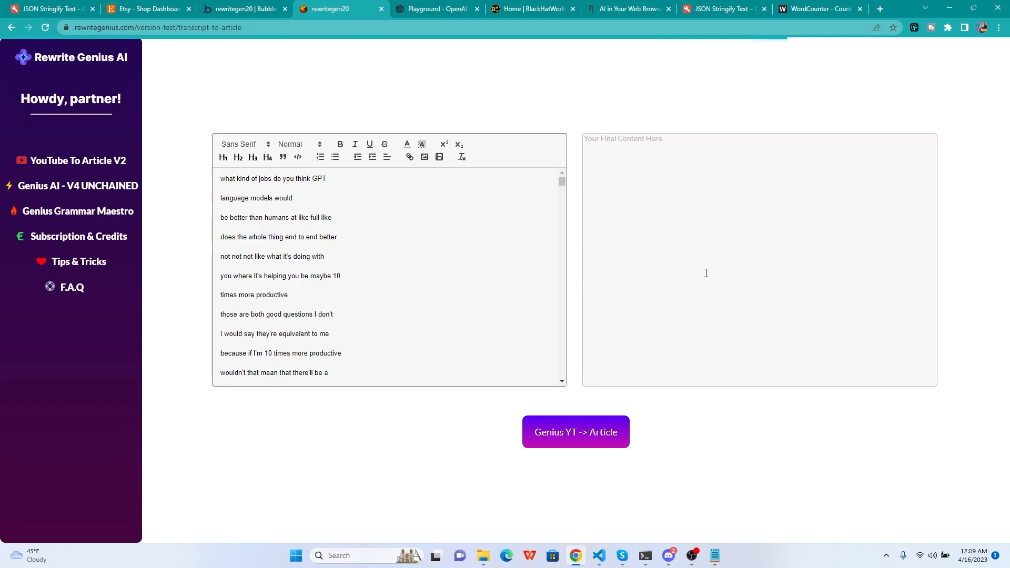
mouse_move(634, 262)
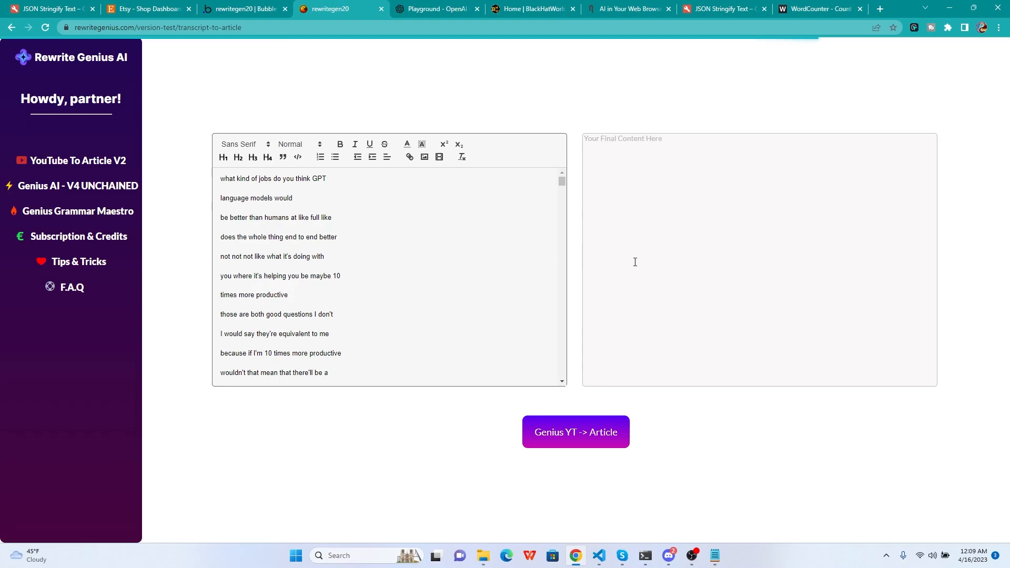
mouse_move(543, 222)
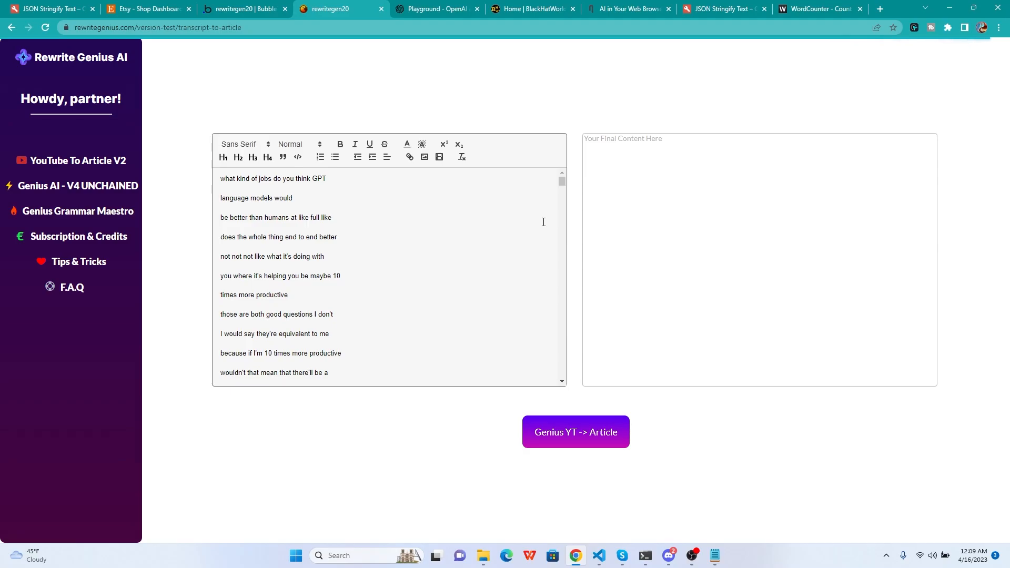
Review the generated article, confirm 524 words and 3,378 characters, and select all the text.
left_click(575, 431)
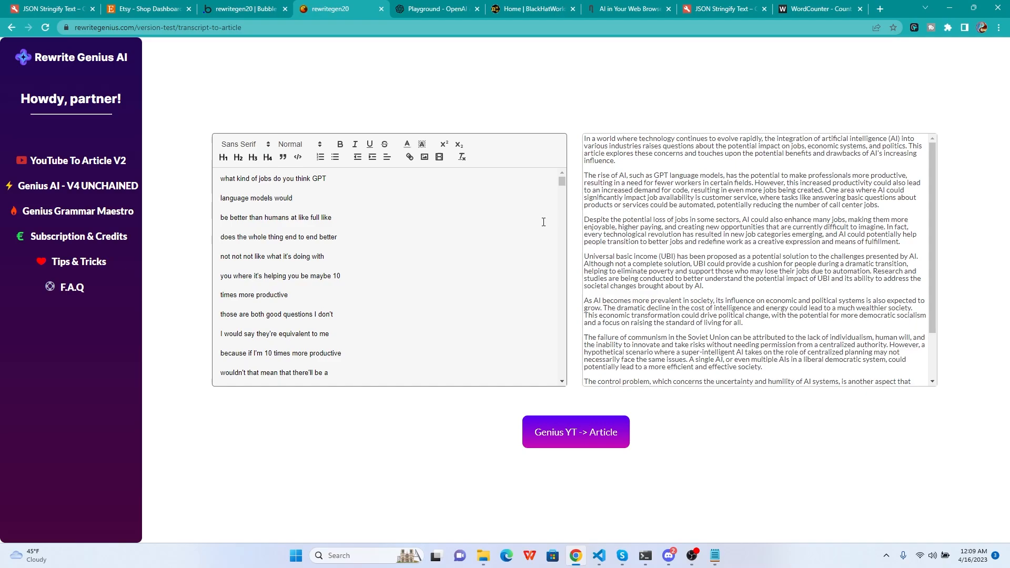
scroll("down", 3)
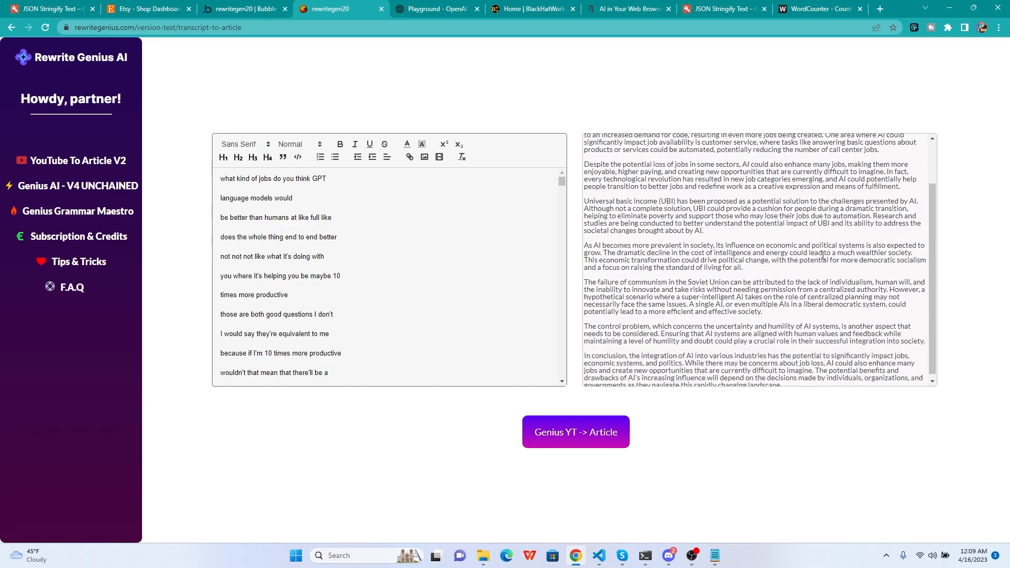
scroll("up", 3)
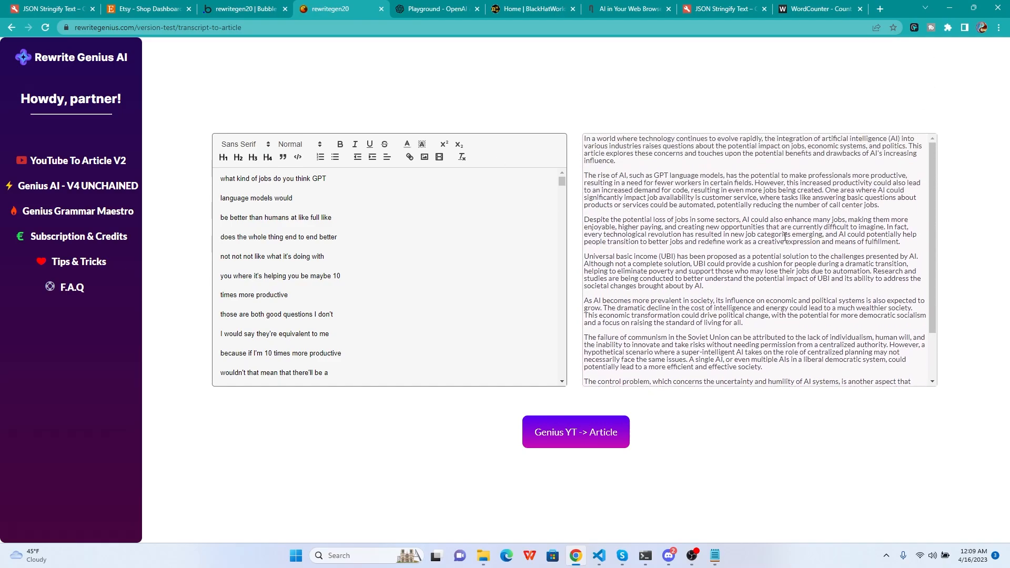
left_click(818, 8)
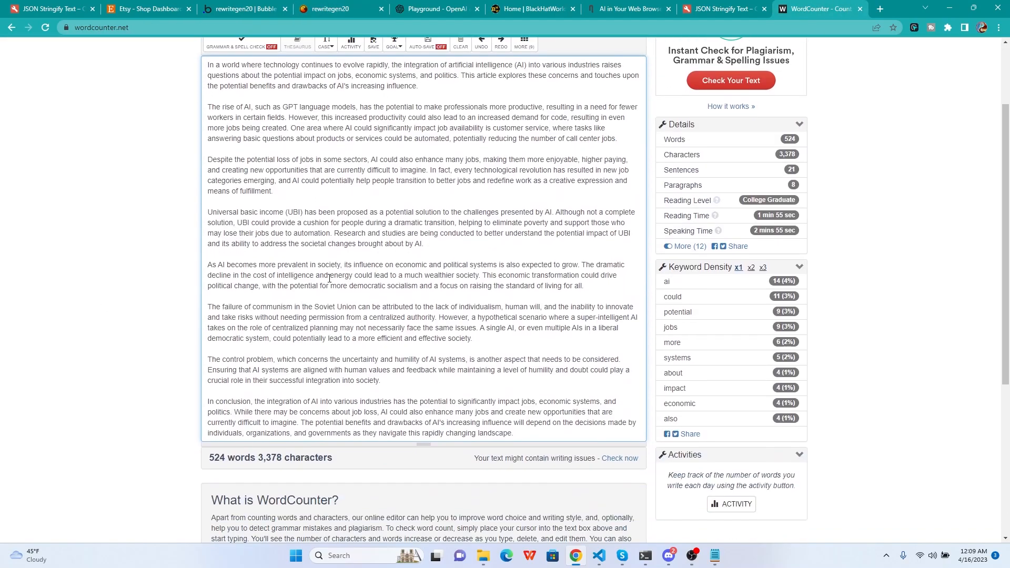
scroll("up", 3)
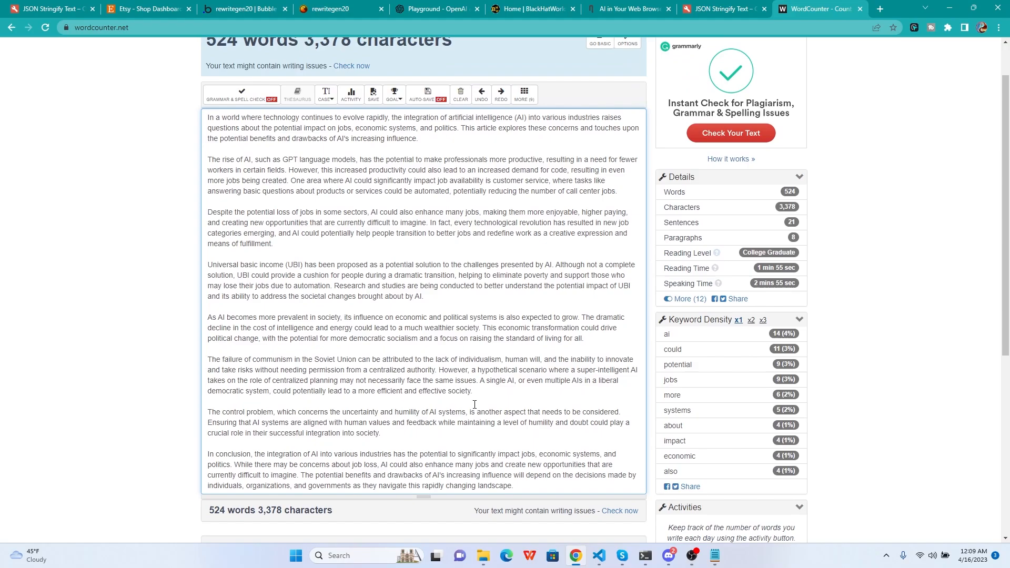
left_click_drag(207, 116, 278, 180)
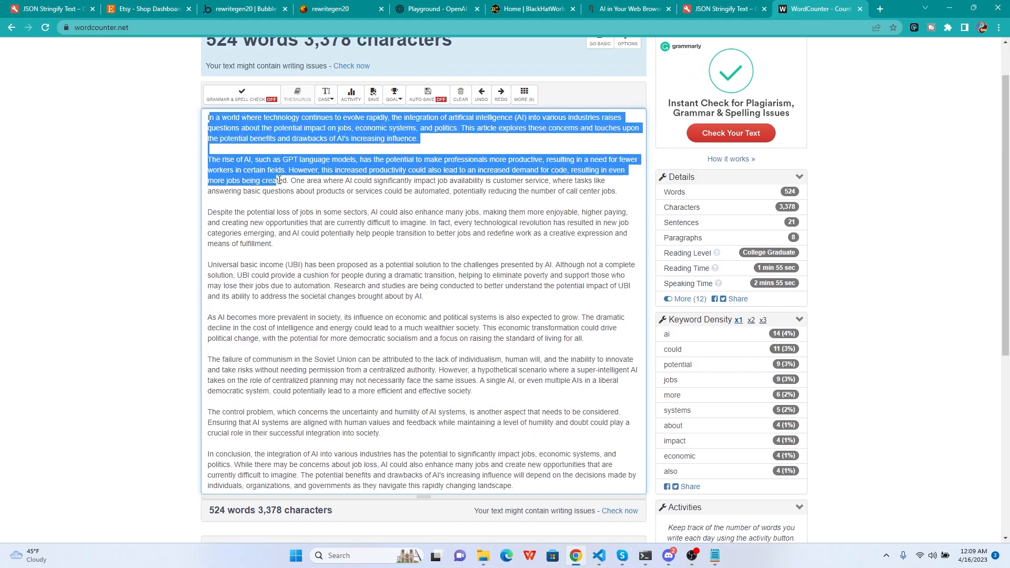
left_click(448, 379)
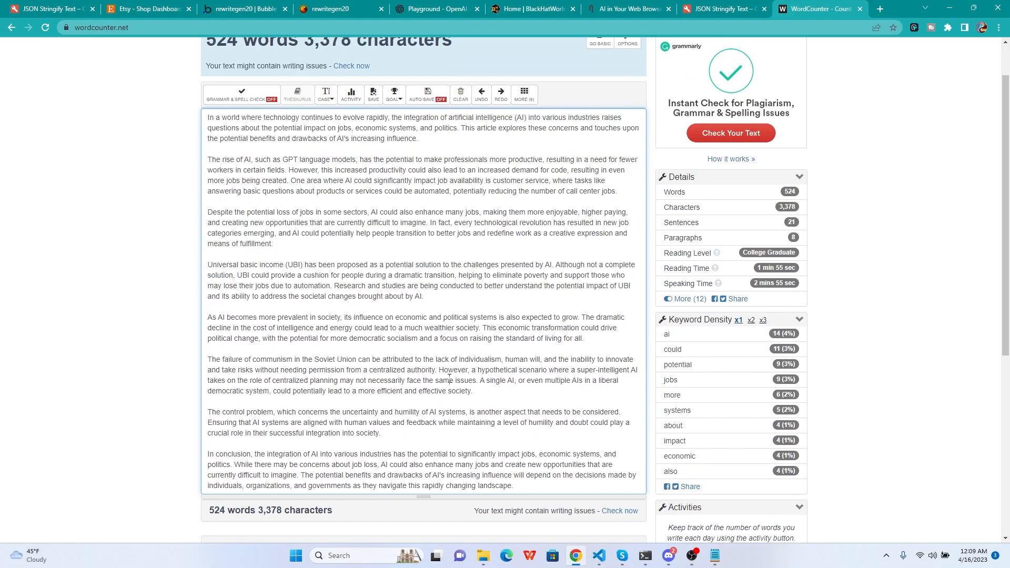
key("ctrl+a")
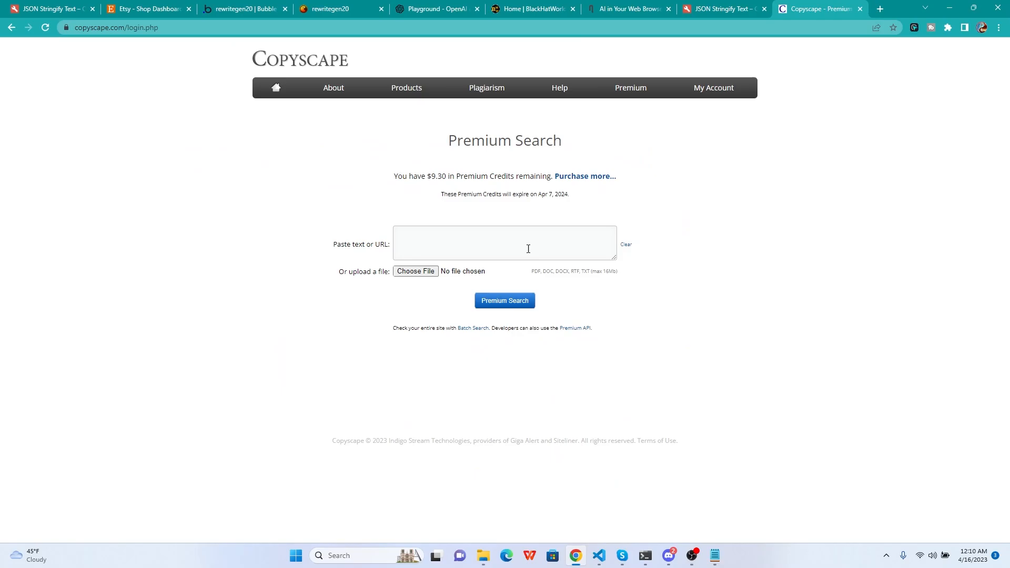
Focus Copyscape's Premium Search box for the article, then return to the generator.
left_click(504, 300)
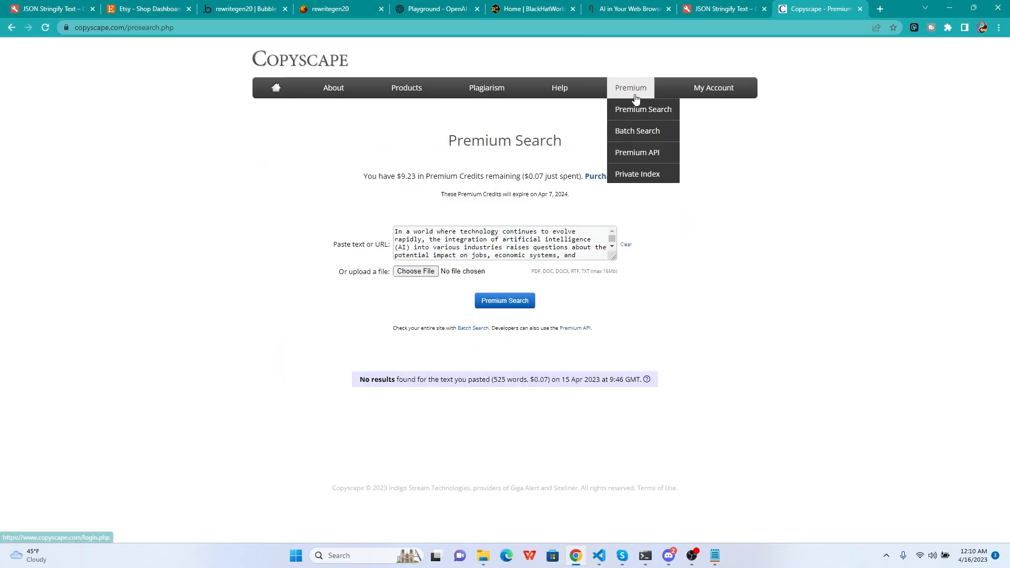
mouse_move(409, 43)
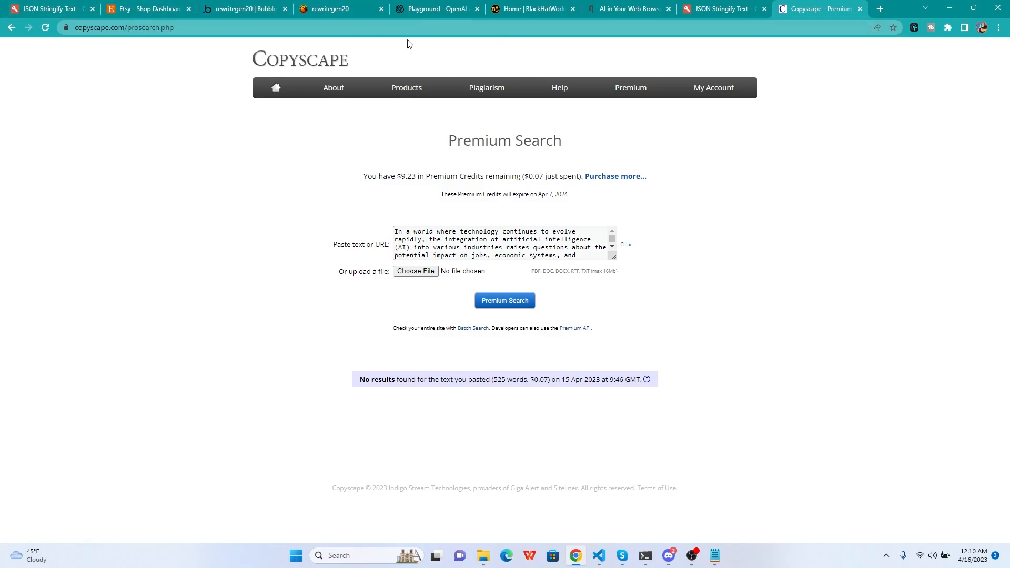
left_click(328, 9)
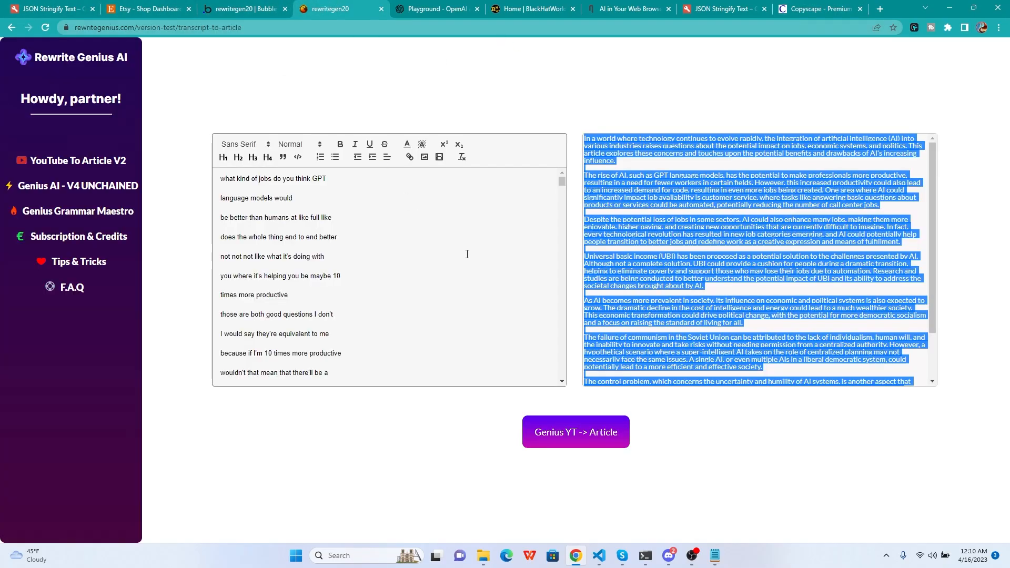
left_click(747, 258)
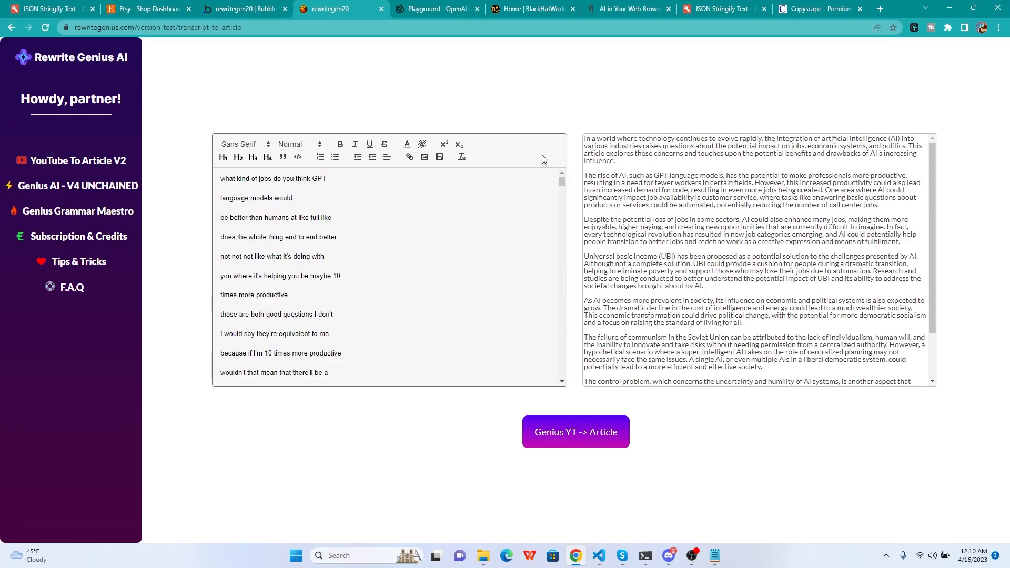
mouse_move(457, 110)
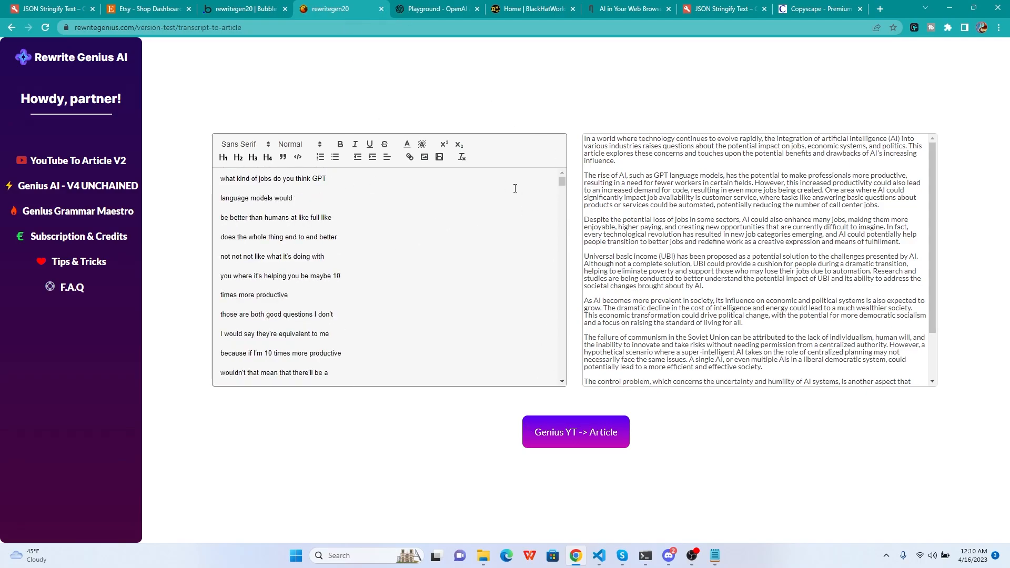
mouse_move(577, 197)
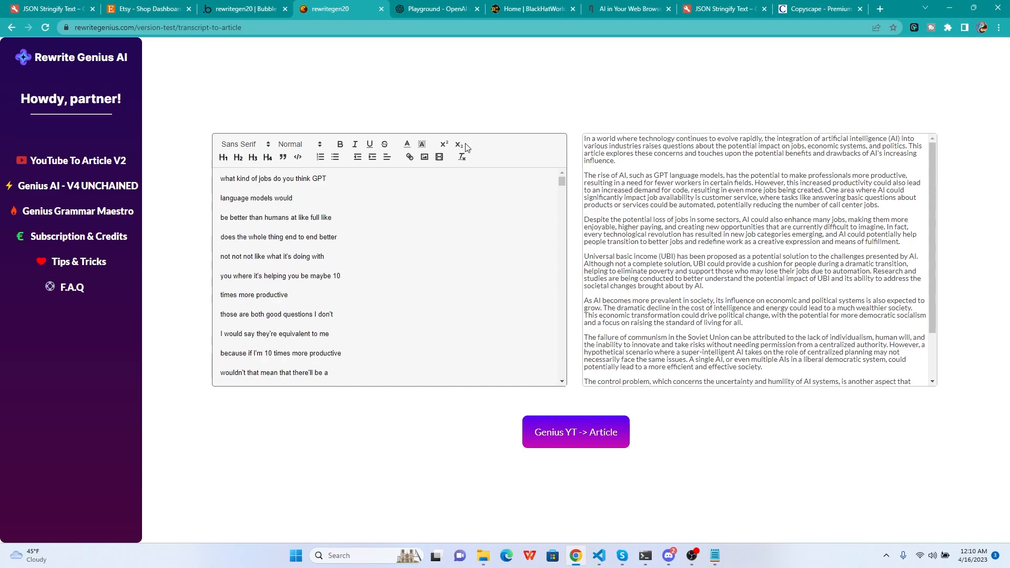
scroll("down", 3)
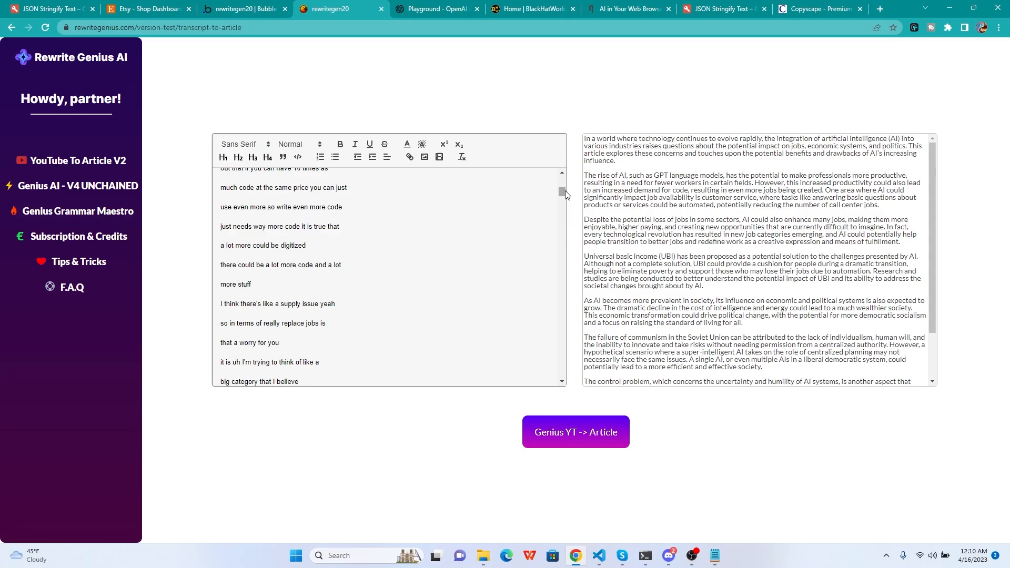
scroll("up", 3)
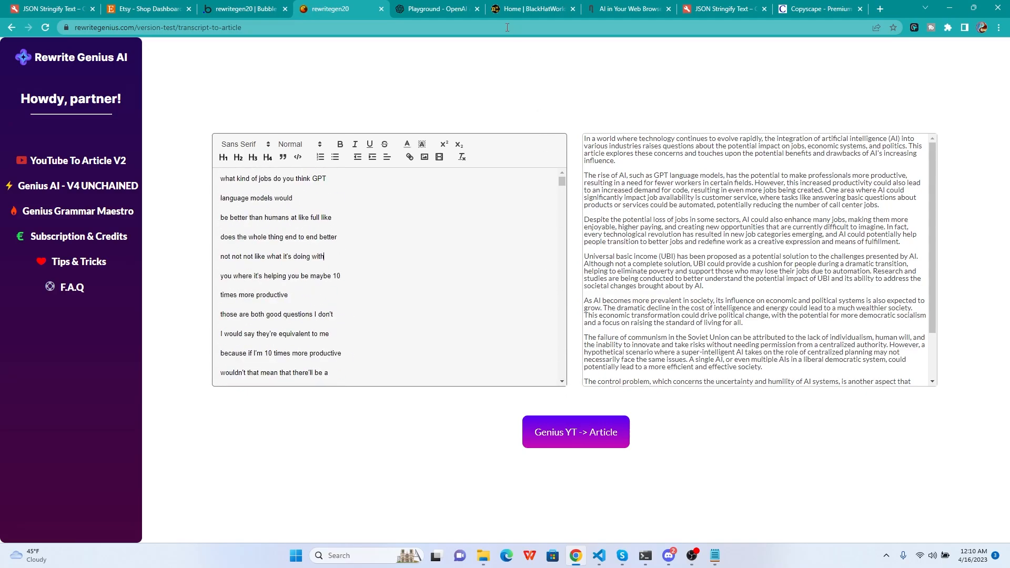